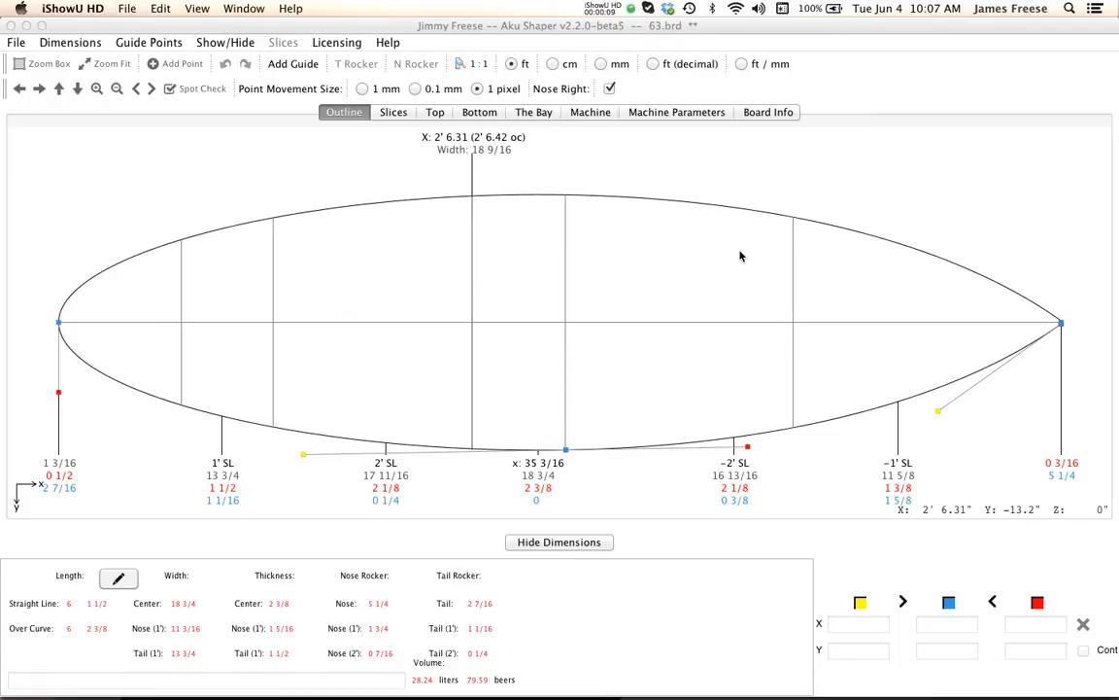
{"action": "mouse_move", "coordinate": [595, 210]}
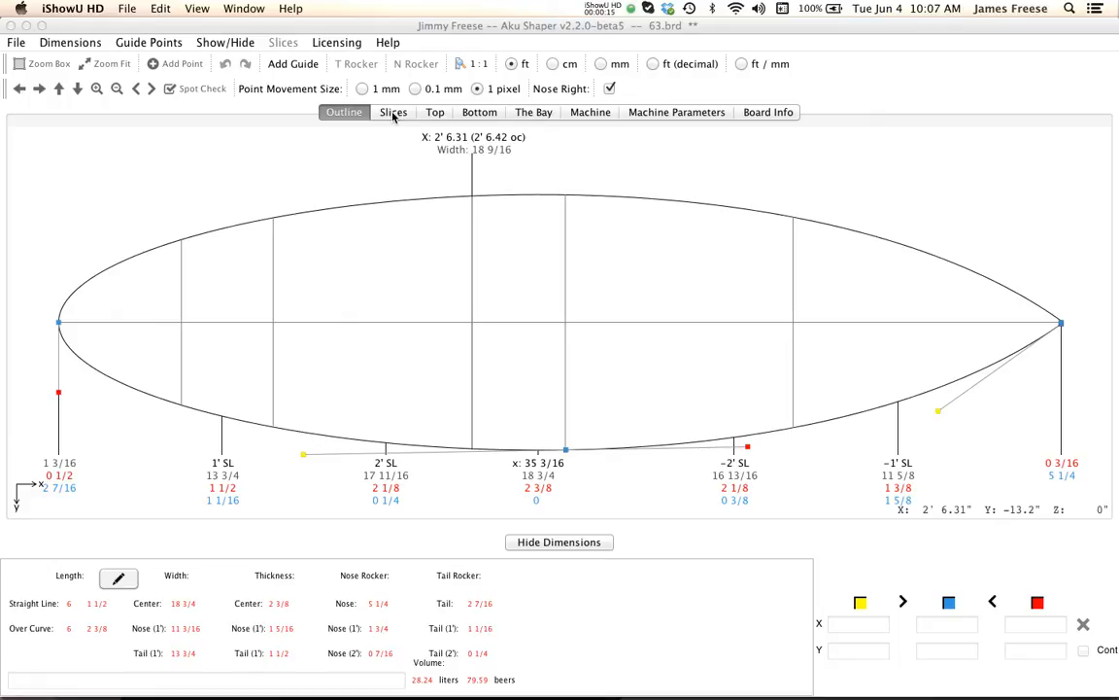
Step: Show the cross-section slices and step to slice 2 at x = 1' 3.75"
{"action": "left_click", "coordinate": [393, 110]}
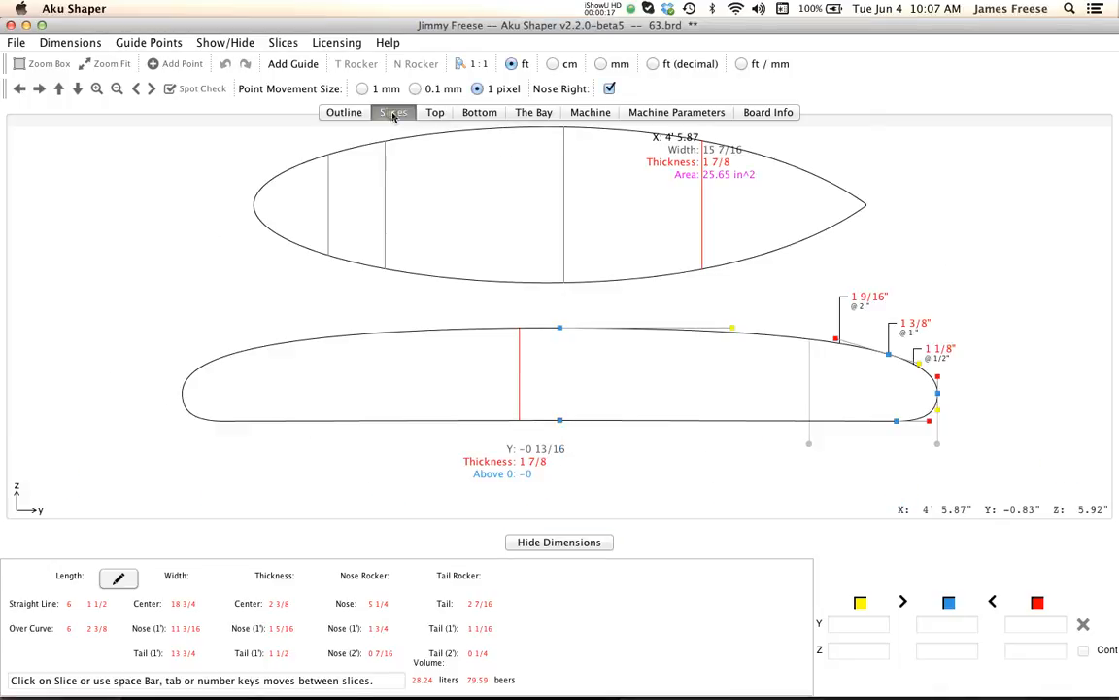
{"action": "left_click", "coordinate": [321, 215]}
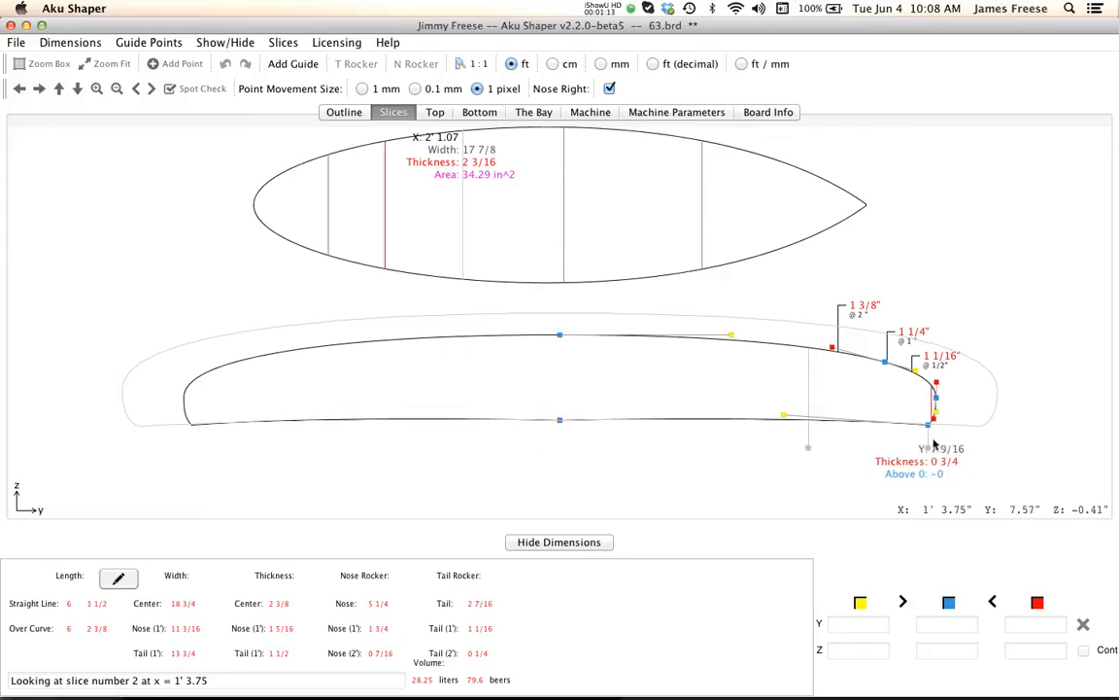
Step: Check the rail line in the top then bottom rocker views before moving to The Bay
{"action": "left_click", "coordinate": [435, 111]}
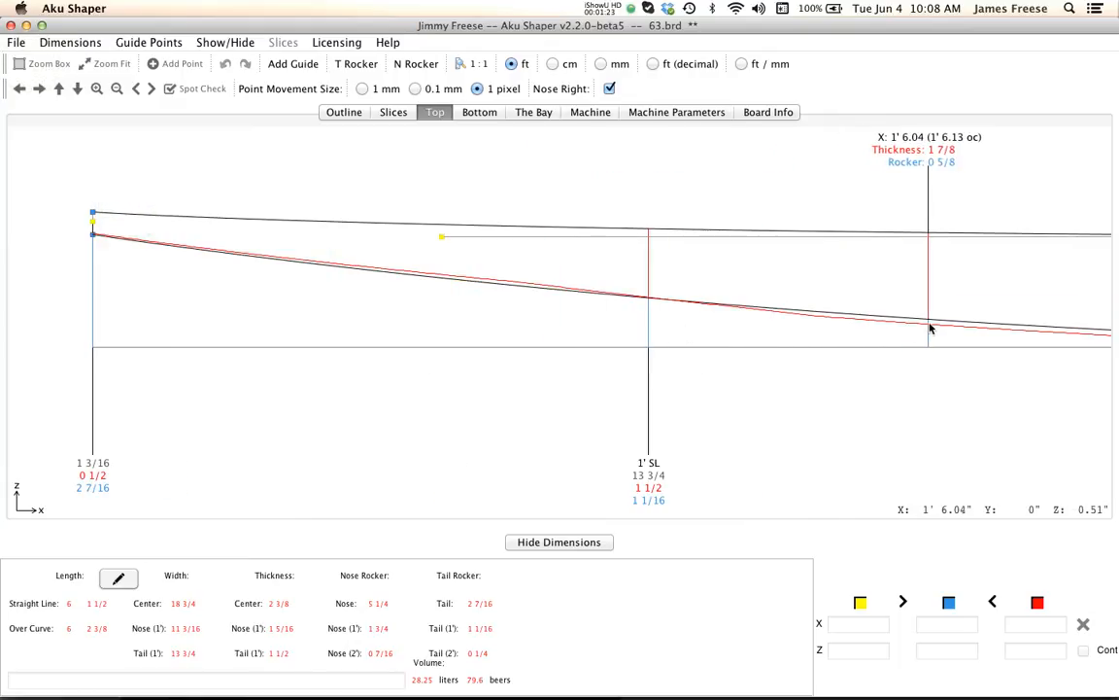
{"action": "mouse_move", "coordinate": [665, 303]}
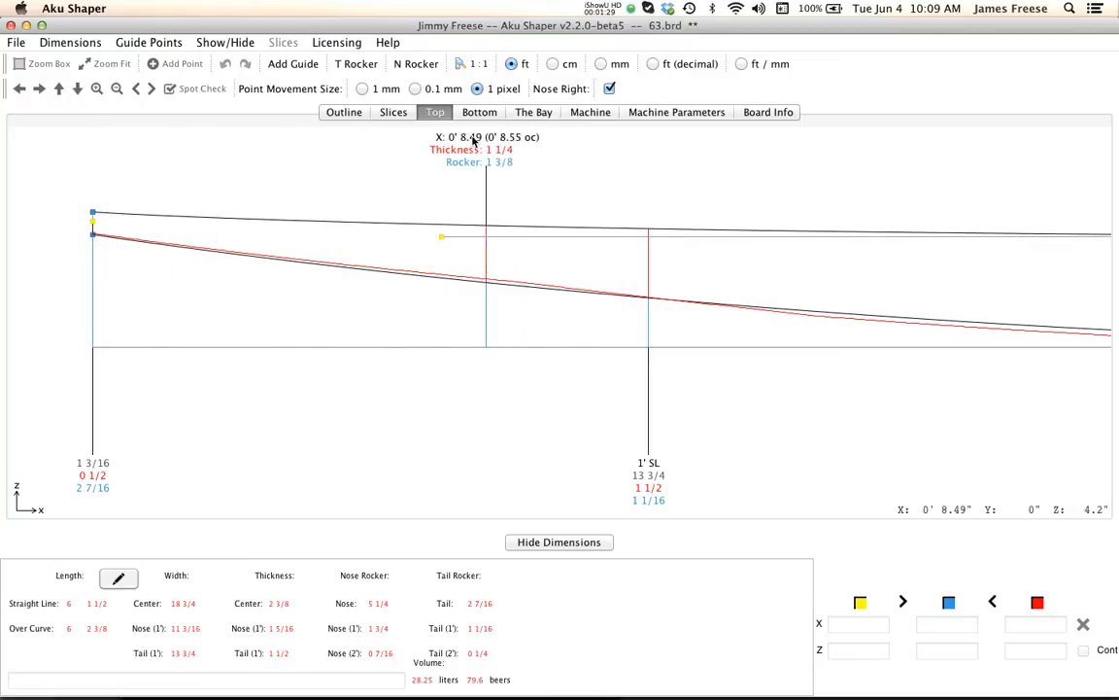
{"action": "left_click", "coordinate": [478, 110]}
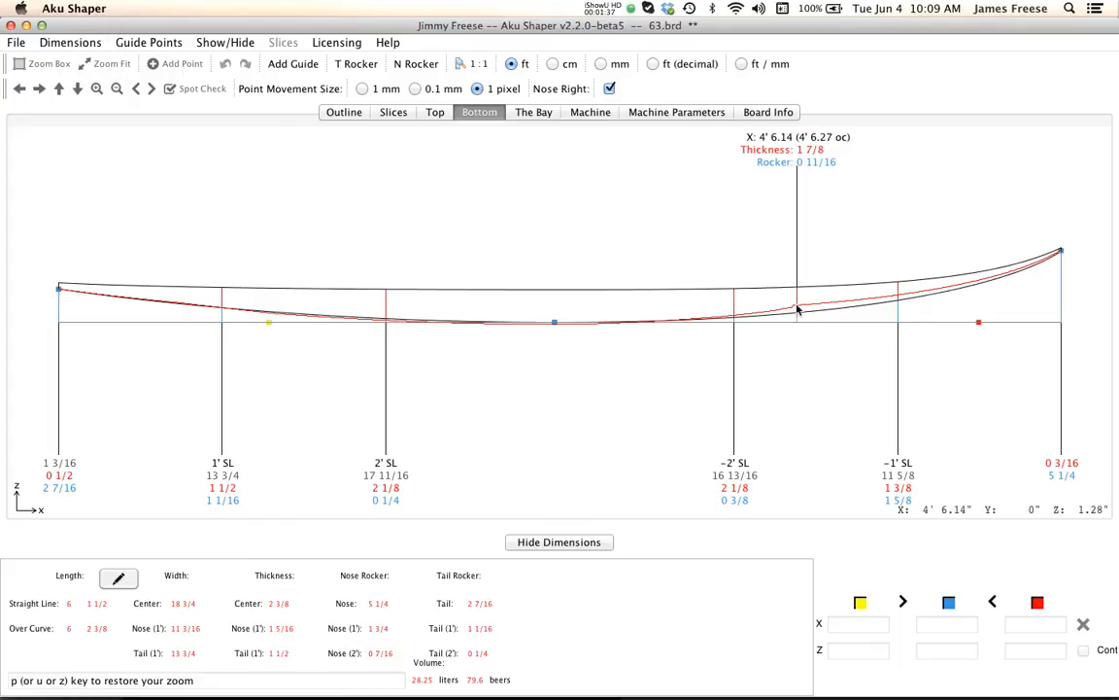
{"action": "left_click_drag", "start_coordinate": [797, 309], "coordinate": [797, 296]}
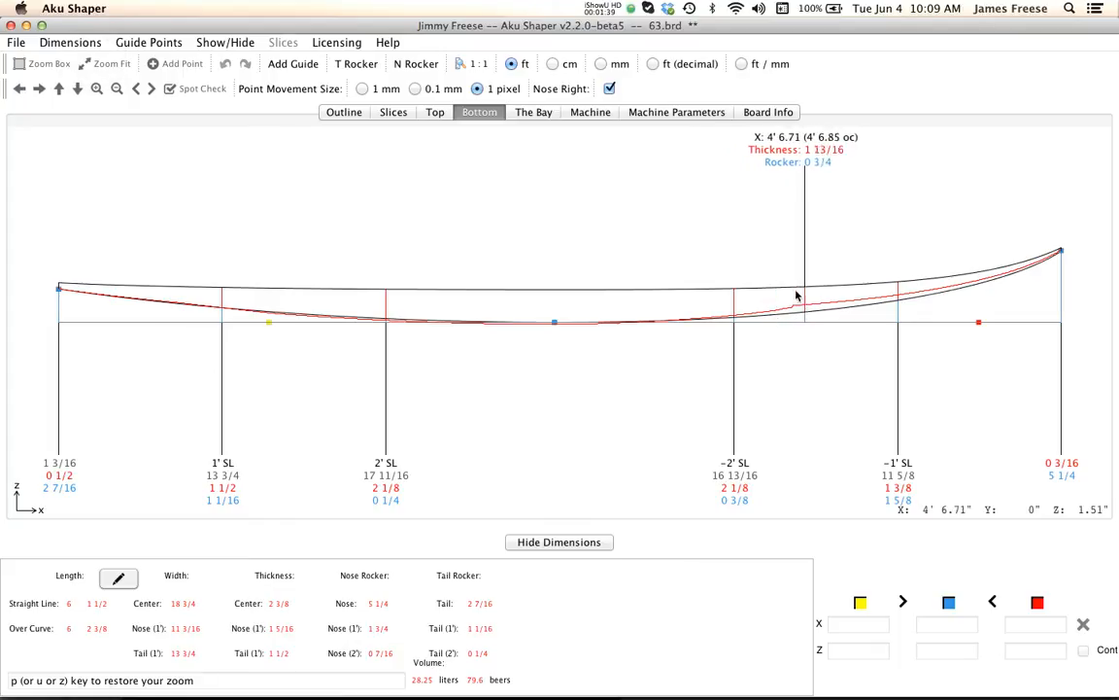
{"action": "left_click", "coordinate": [533, 111]}
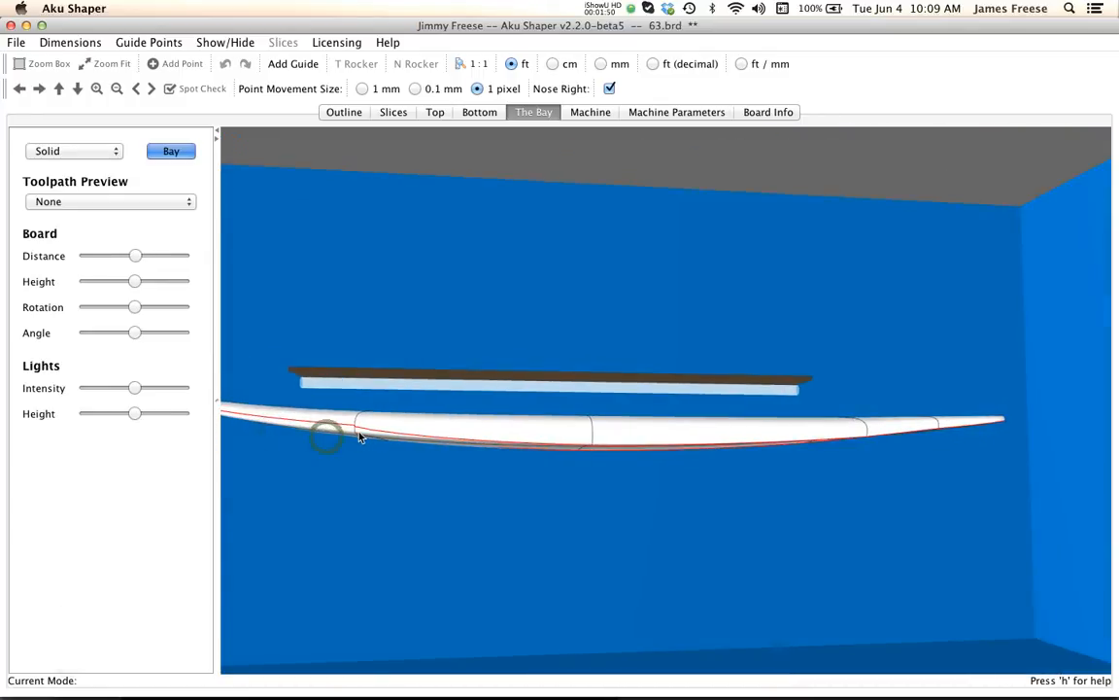
Step: Render the board as a wireframe mesh in the 3D bay scene
{"action": "left_click", "coordinate": [74, 151]}
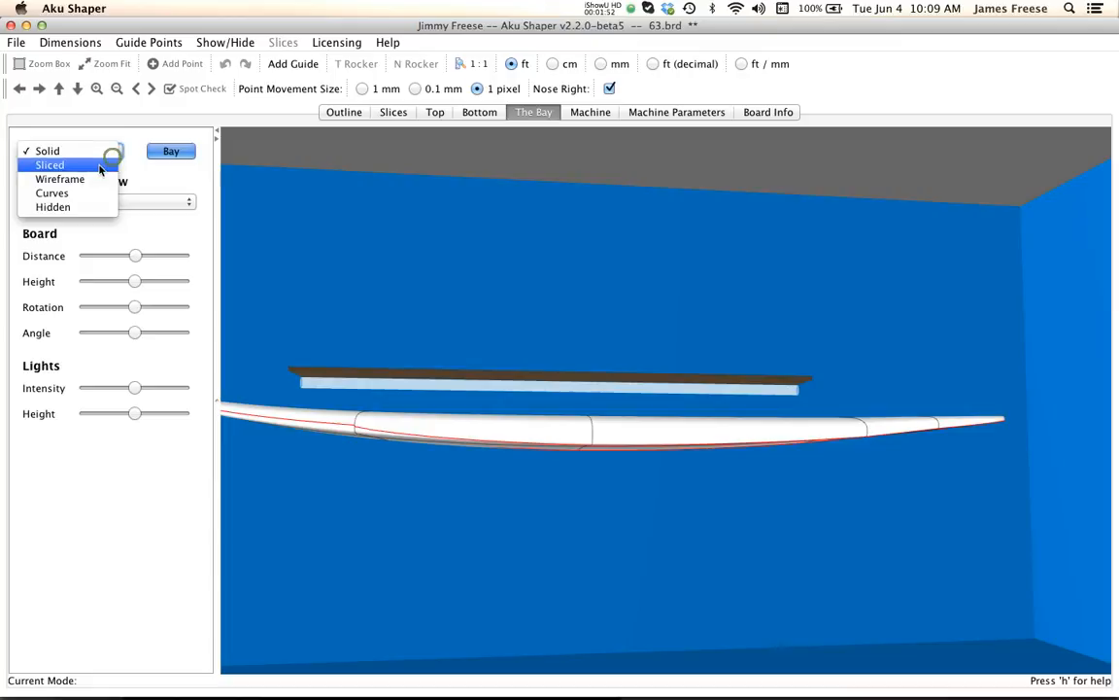
{"action": "left_click", "coordinate": [51, 163]}
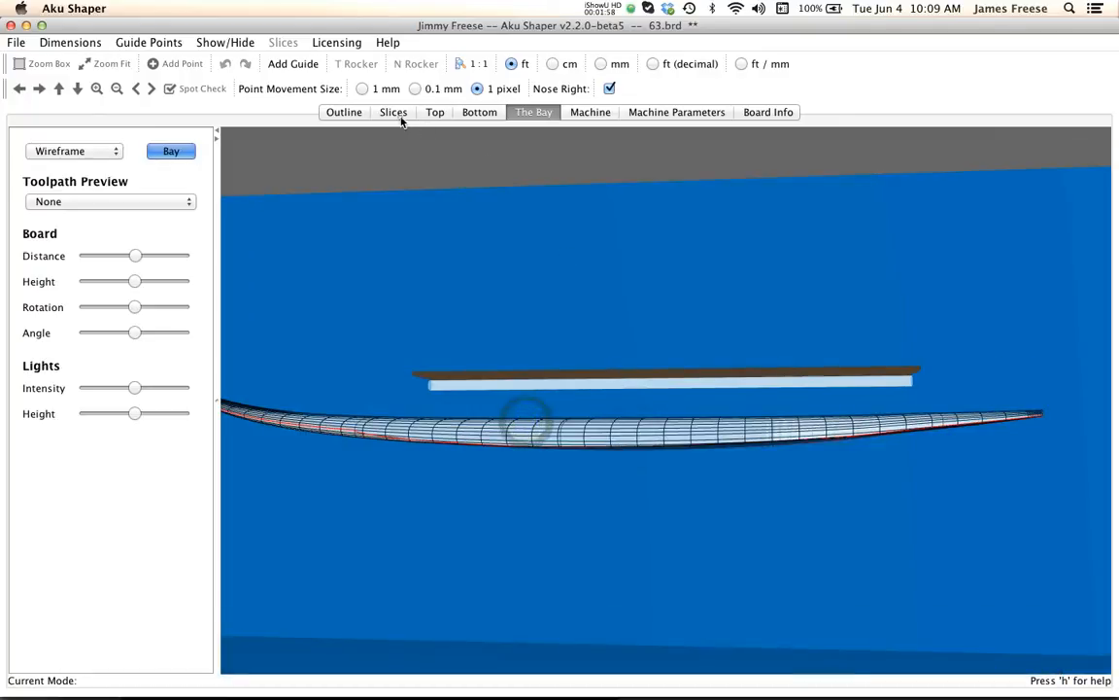
Step: Recheck the rail in profile, top and sliced 3D views, then return to the slices
{"action": "left_click", "coordinate": [392, 111]}
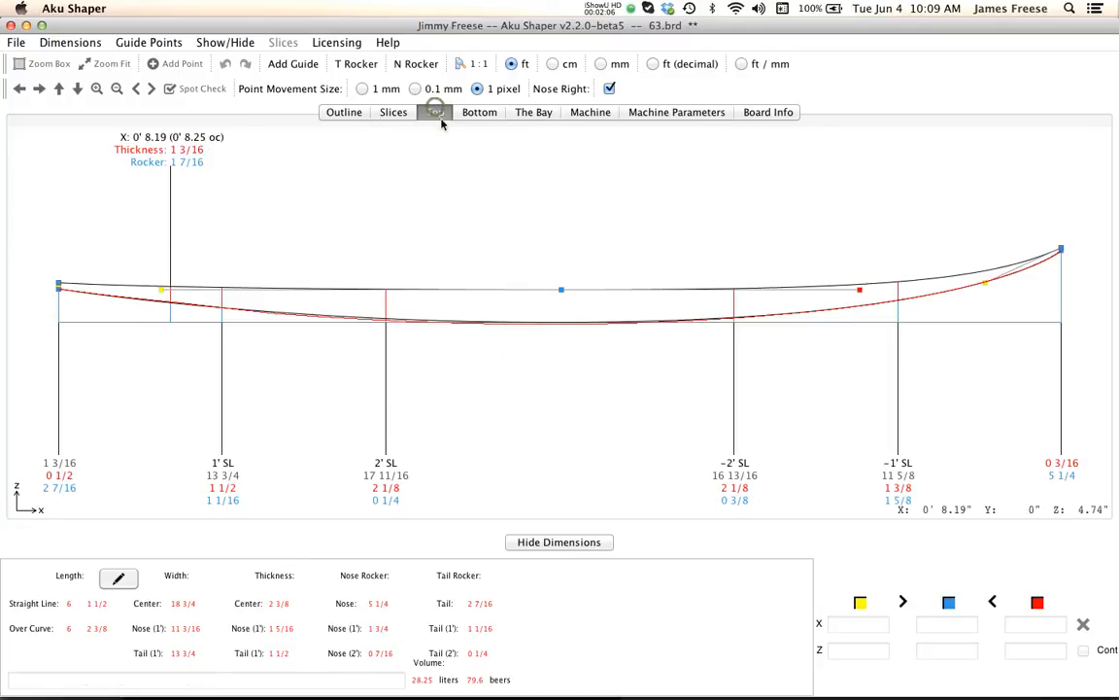
{"action": "left_click", "coordinate": [435, 111]}
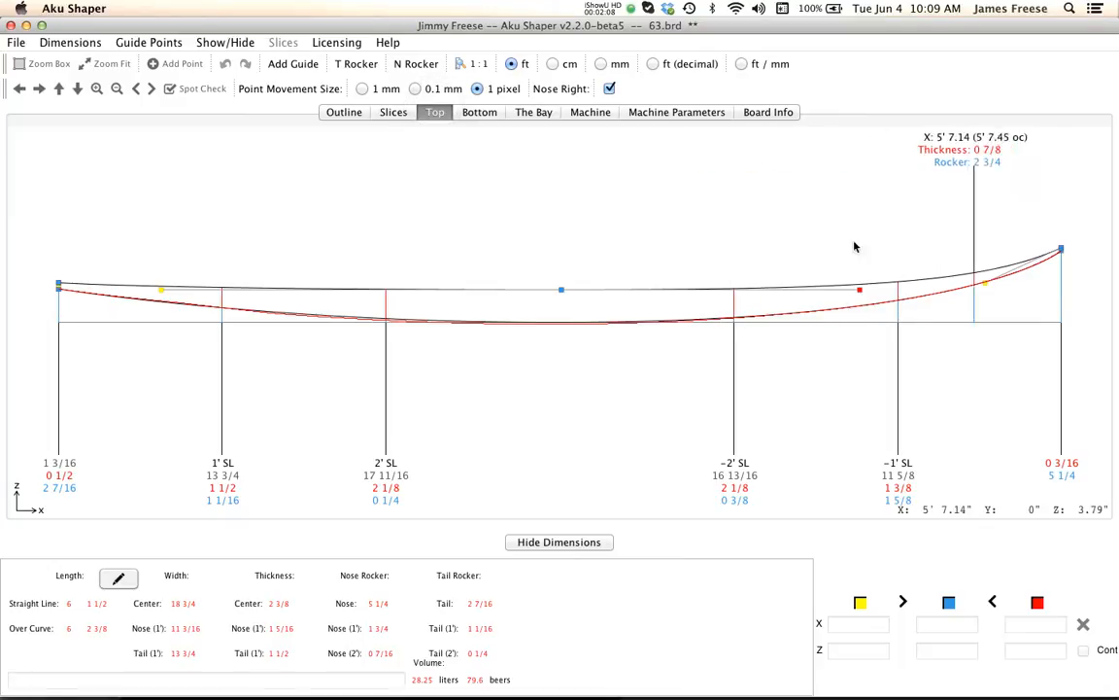
{"action": "left_click", "coordinate": [533, 111]}
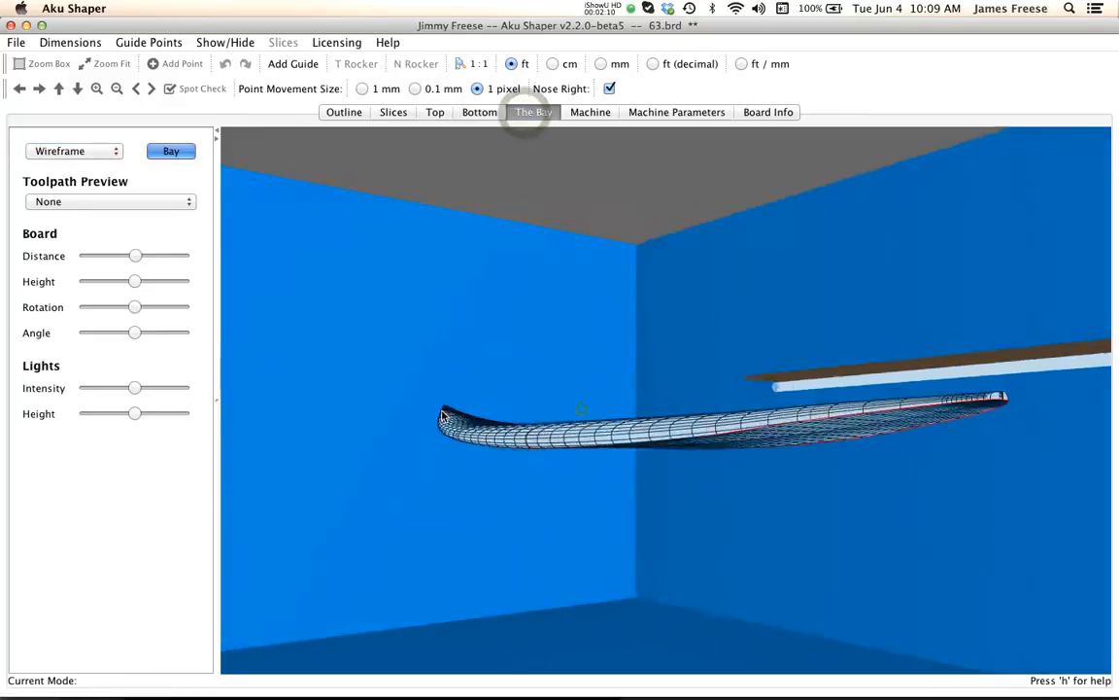
{"action": "left_click", "coordinate": [74, 152]}
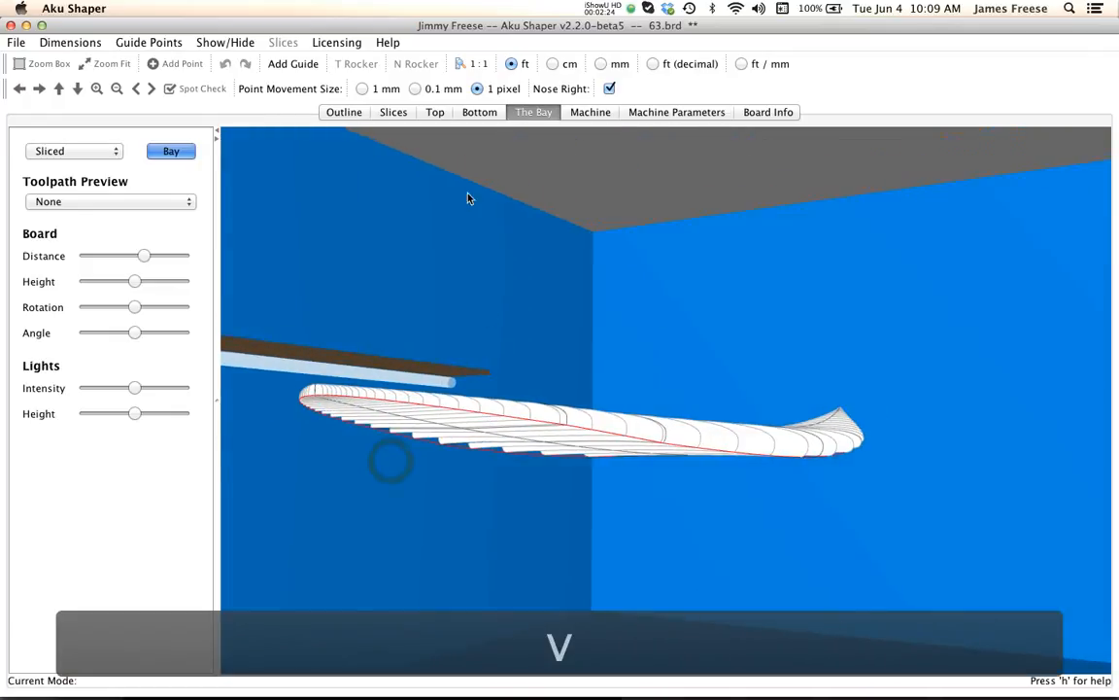
{"action": "left_click", "coordinate": [393, 111]}
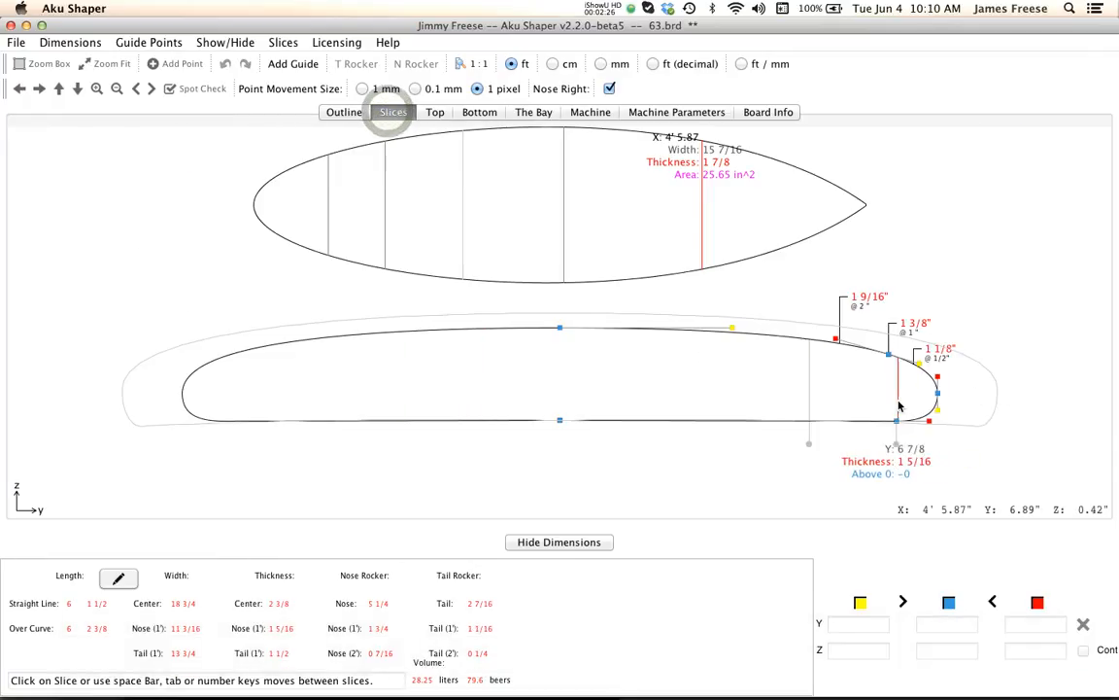